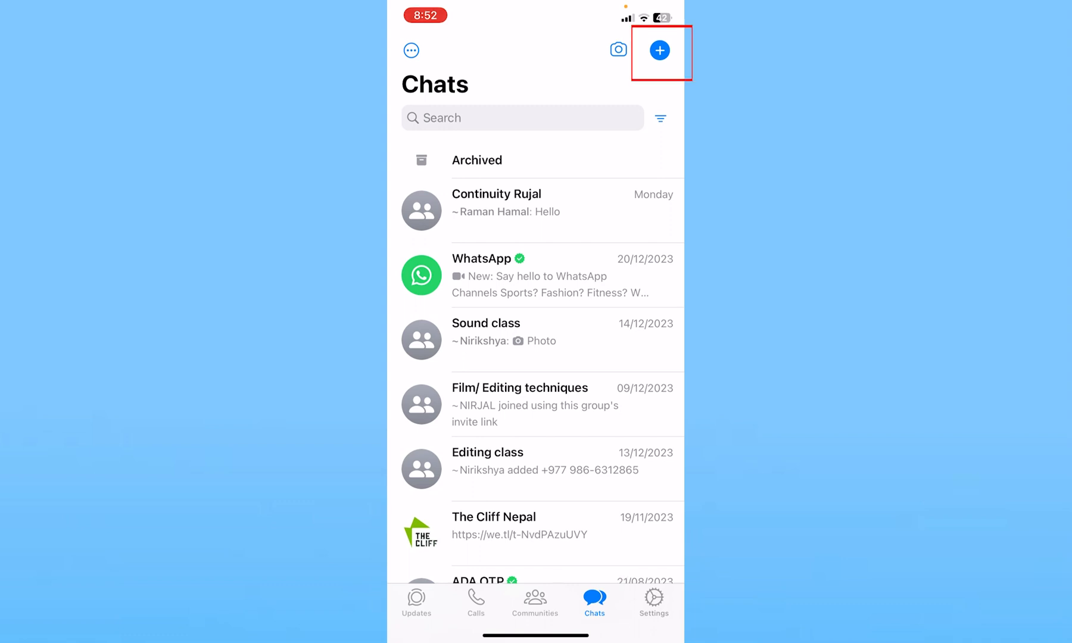
Step: Start a new chat from the Chats screen to reach the New Chat options
{"action": "left_click", "coordinate": [659, 50]}
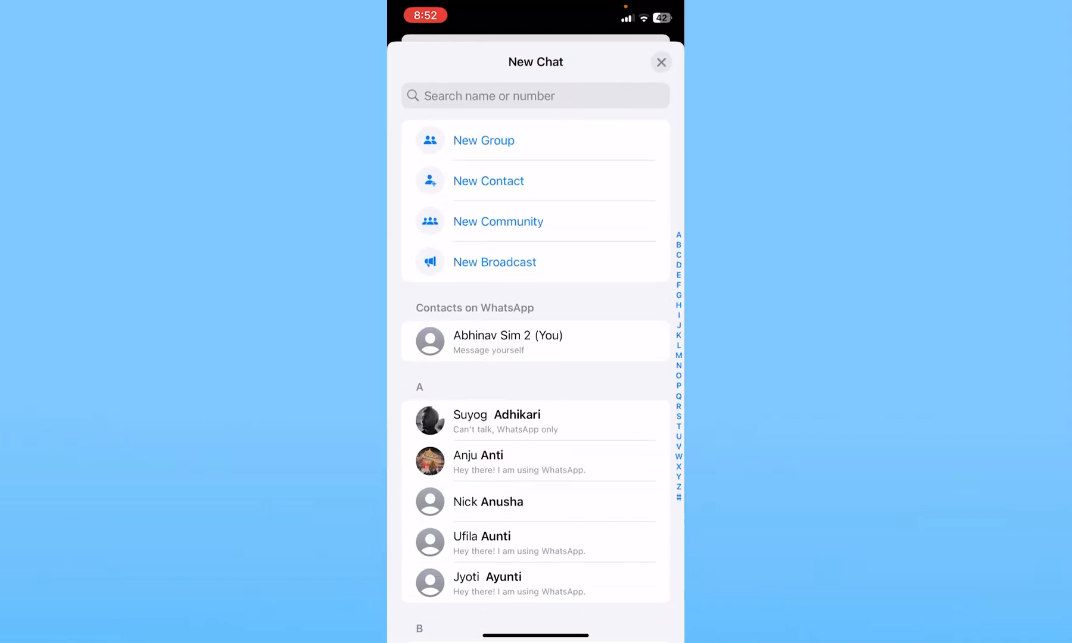
Step: Begin a New Group and add the 'Ab' contact as its single member (1/1023)
{"action": "left_click", "coordinate": [483, 140]}
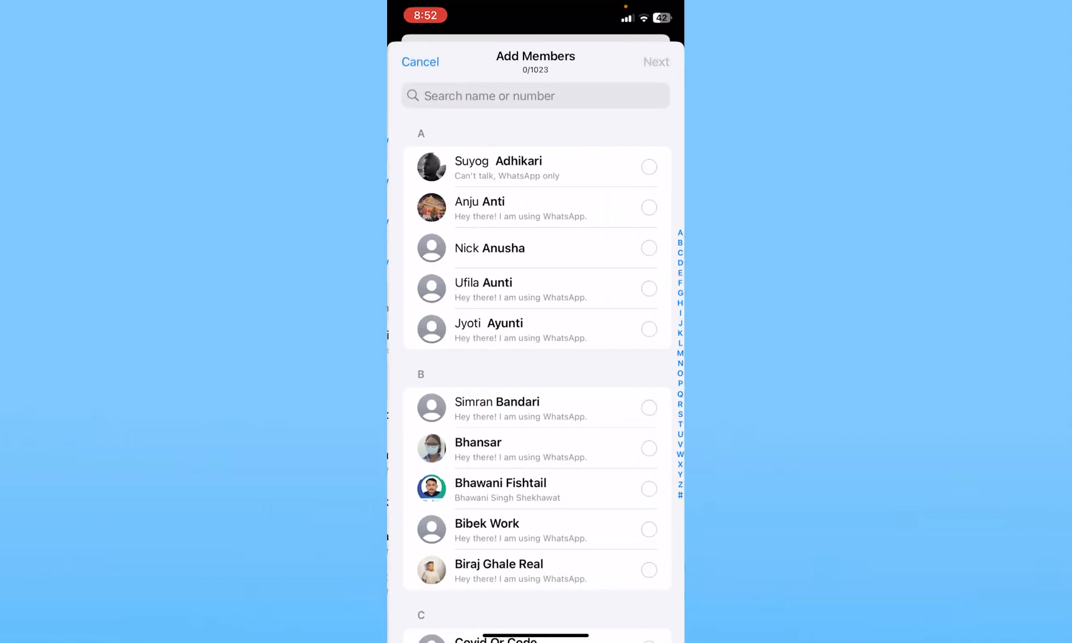
{"action": "scroll", "scroll_direction": "down", "scroll_amount": 3}
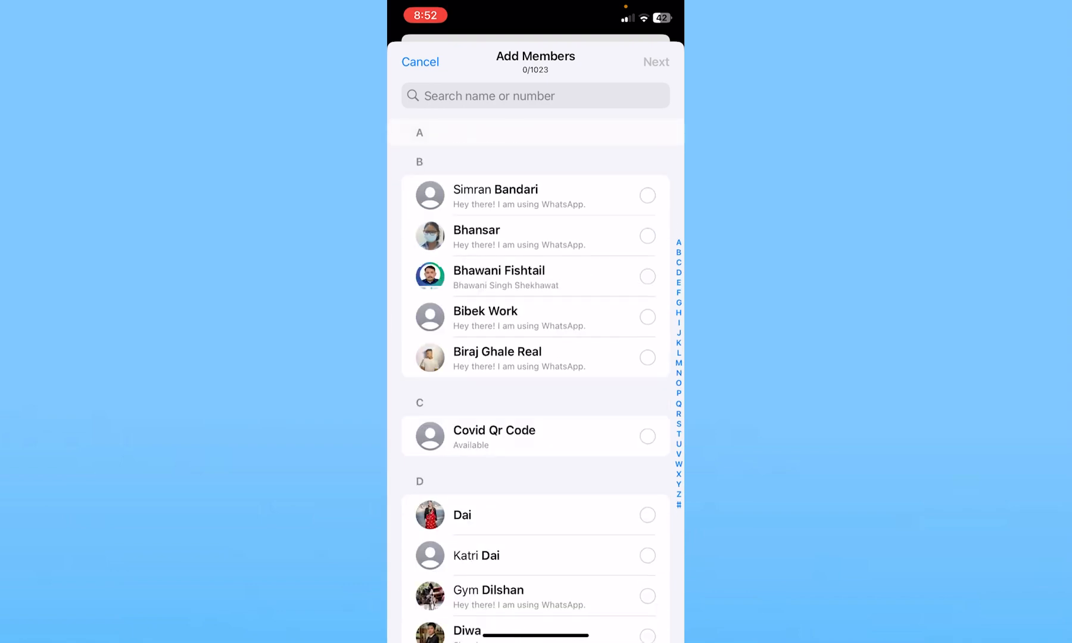
{"action": "scroll", "scroll_direction": "down", "scroll_amount": 3}
{"action": "type", "text": "Ab"}
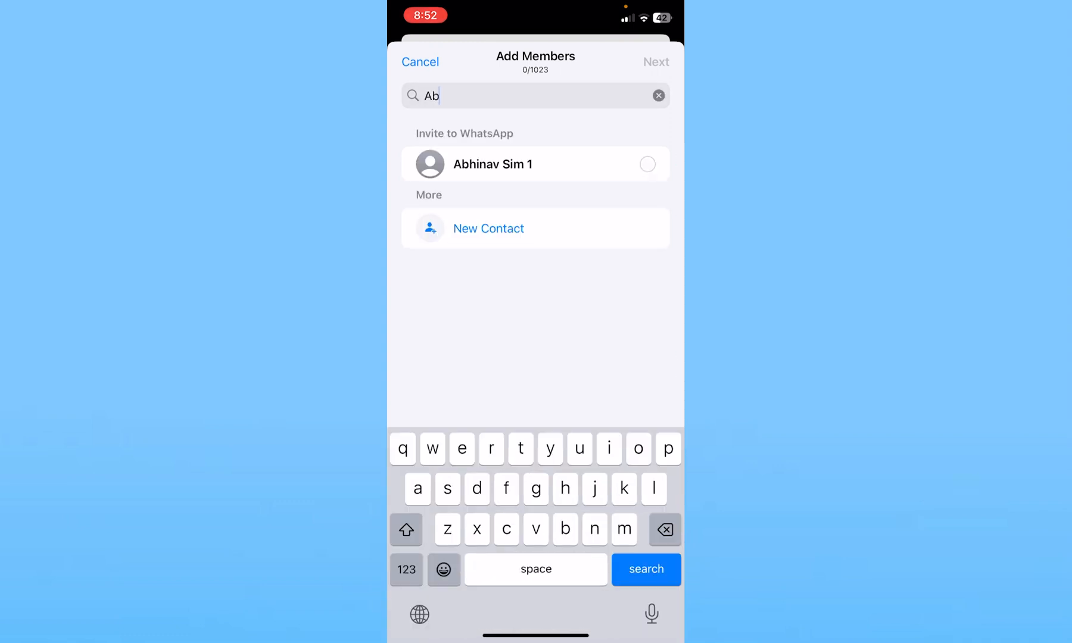
{"action": "left_click", "coordinate": [493, 164]}
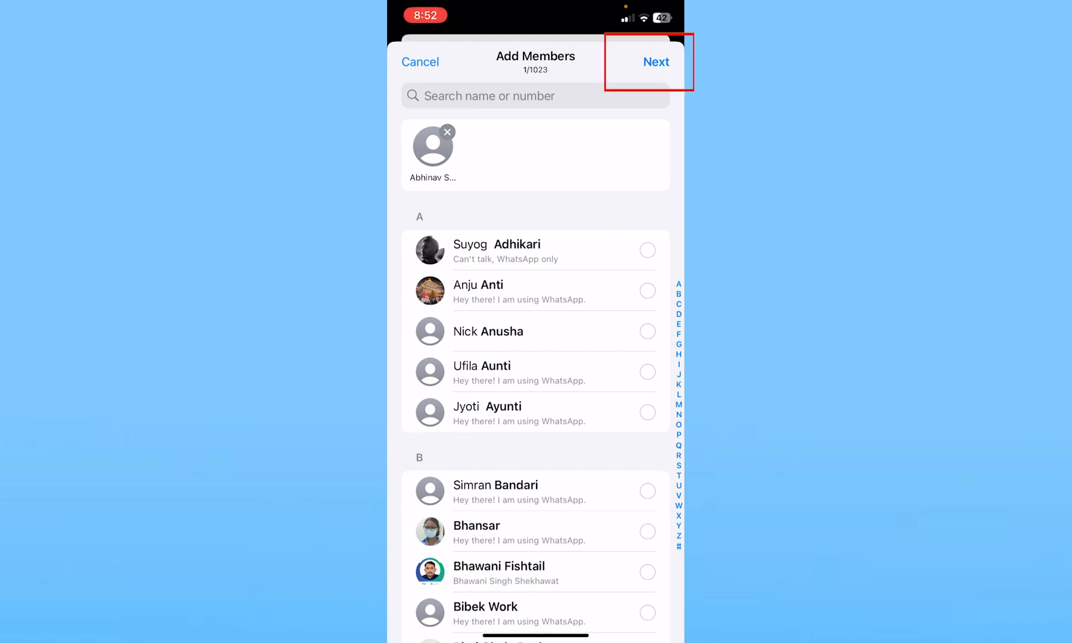
Step: Name the group 'Friends' and bring up the profile-picture choices
{"action": "left_click", "coordinate": [655, 61]}
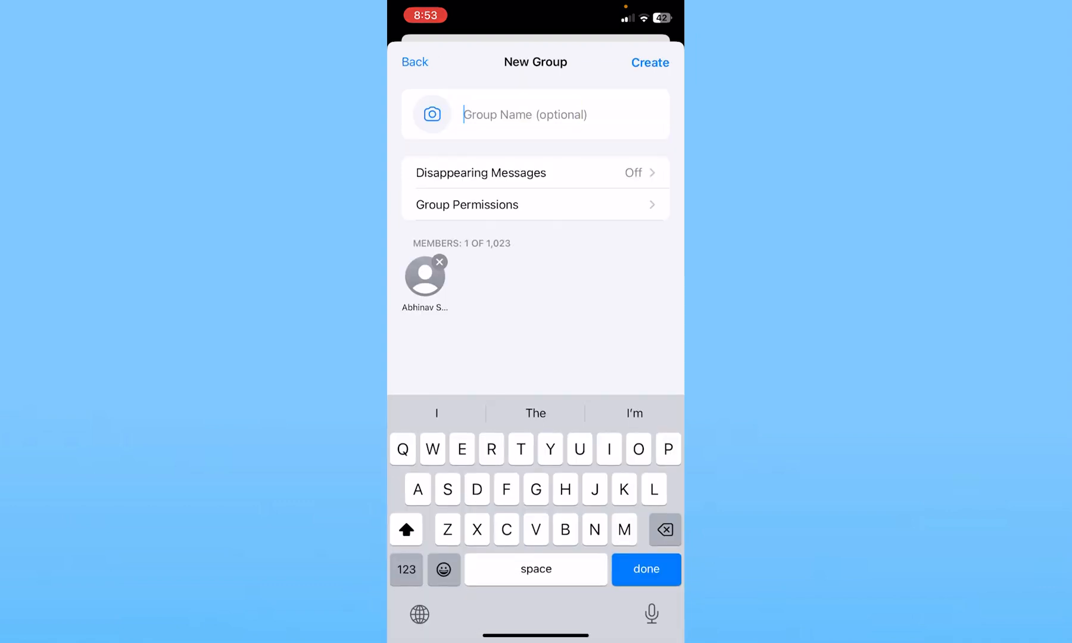
{"action": "type", "text": "Friends"}
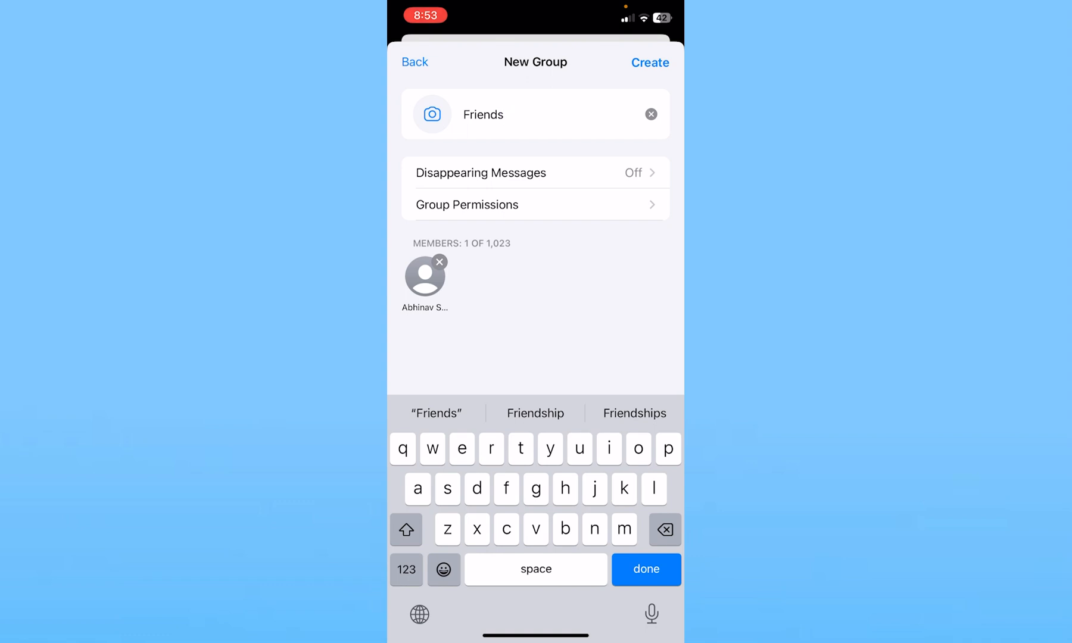
{"action": "left_click", "coordinate": [431, 115]}
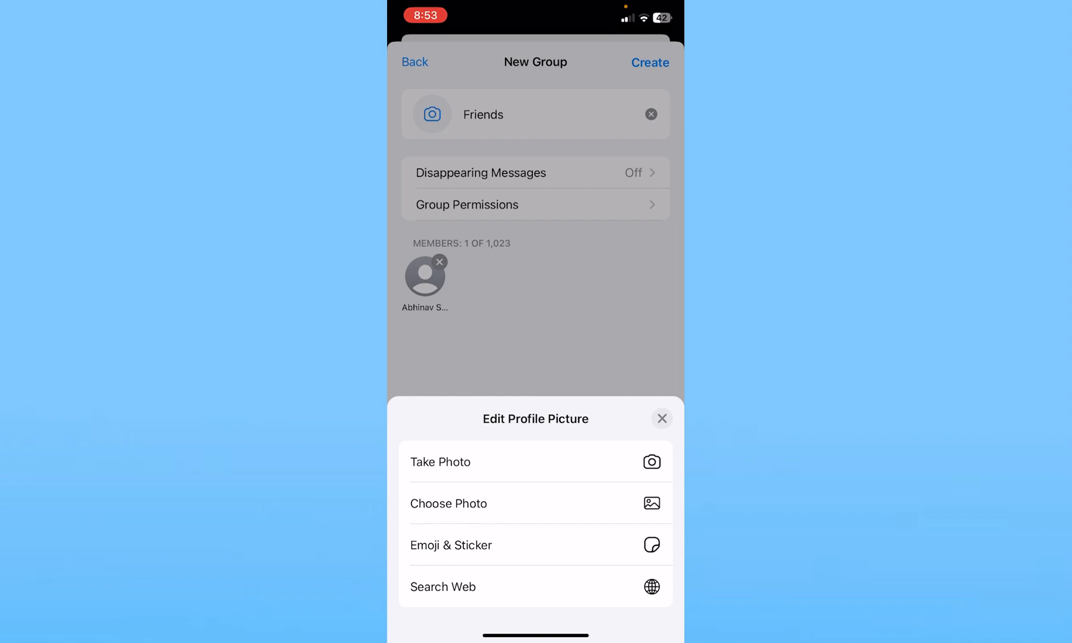
Step: Set the Start With Why book cover from a web search as the group picture
{"action": "left_click", "coordinate": [661, 419]}
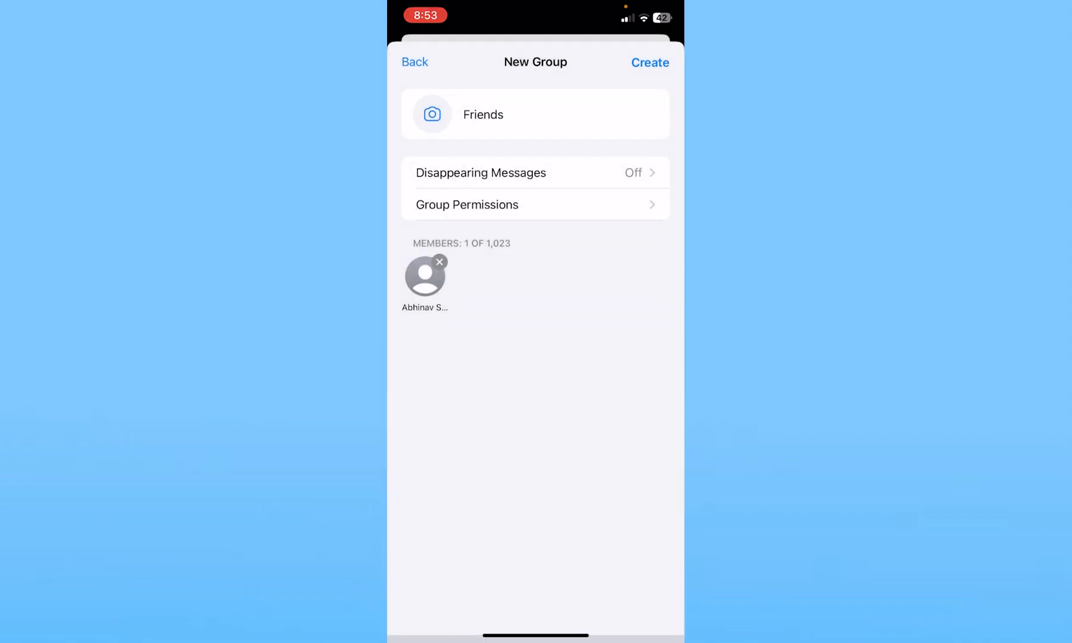
{"action": "left_click", "coordinate": [431, 114]}
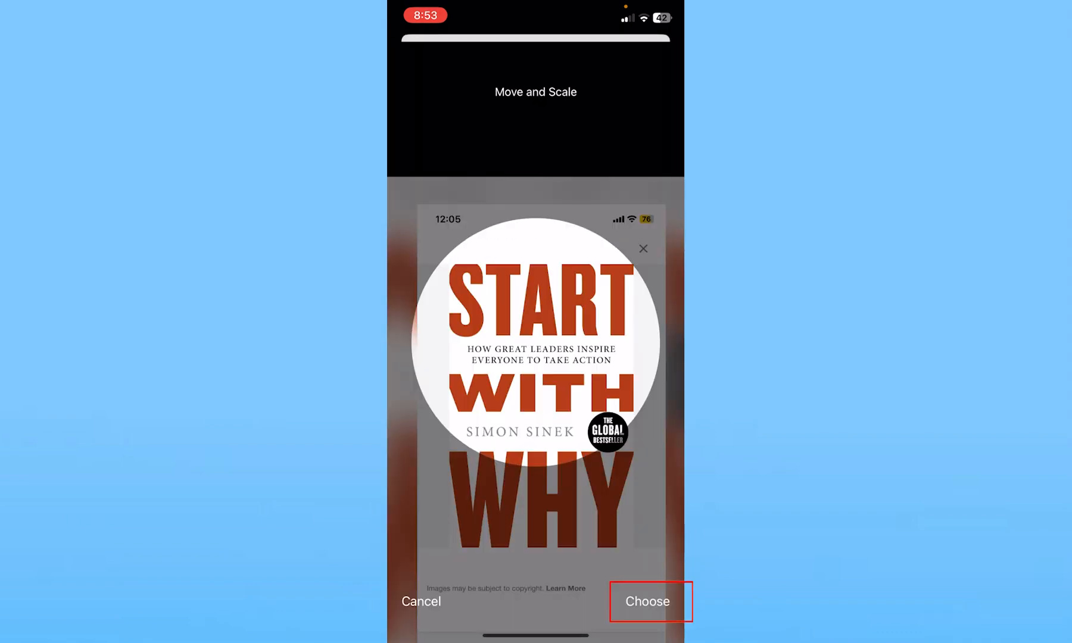
{"action": "left_click", "coordinate": [647, 602]}
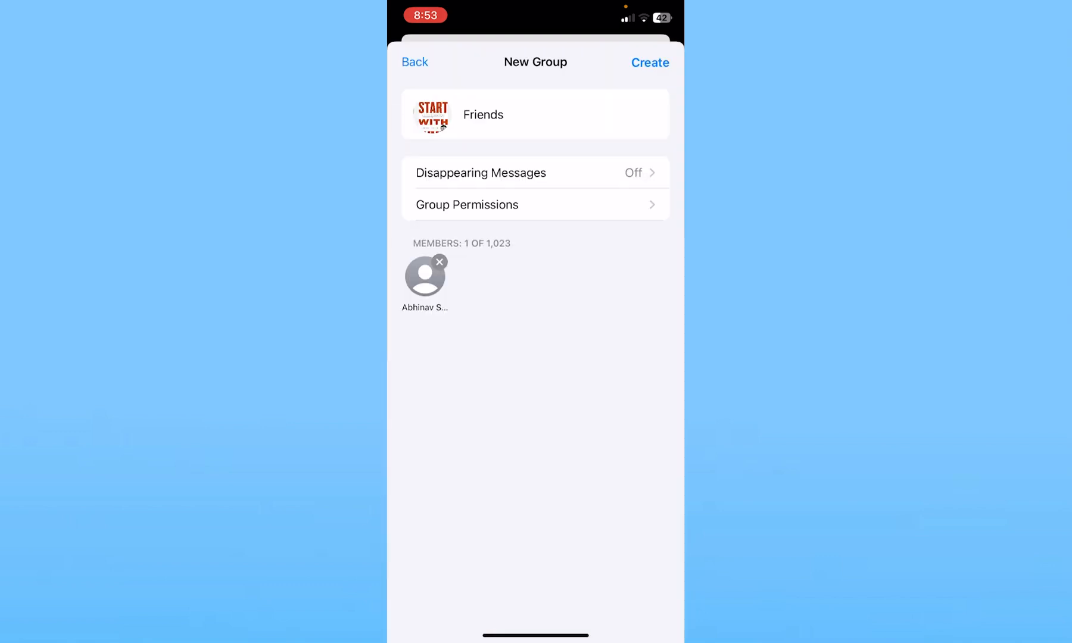
Step: Review the group's permission settings and return to the group details
{"action": "left_click", "coordinate": [481, 172]}
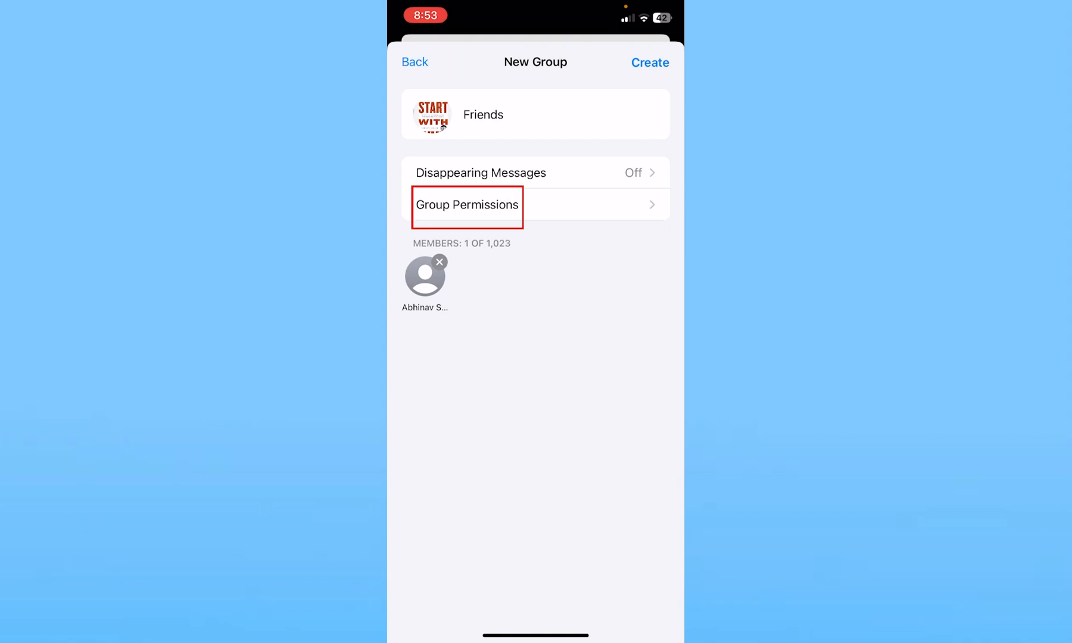
{"action": "left_click", "coordinate": [467, 204]}
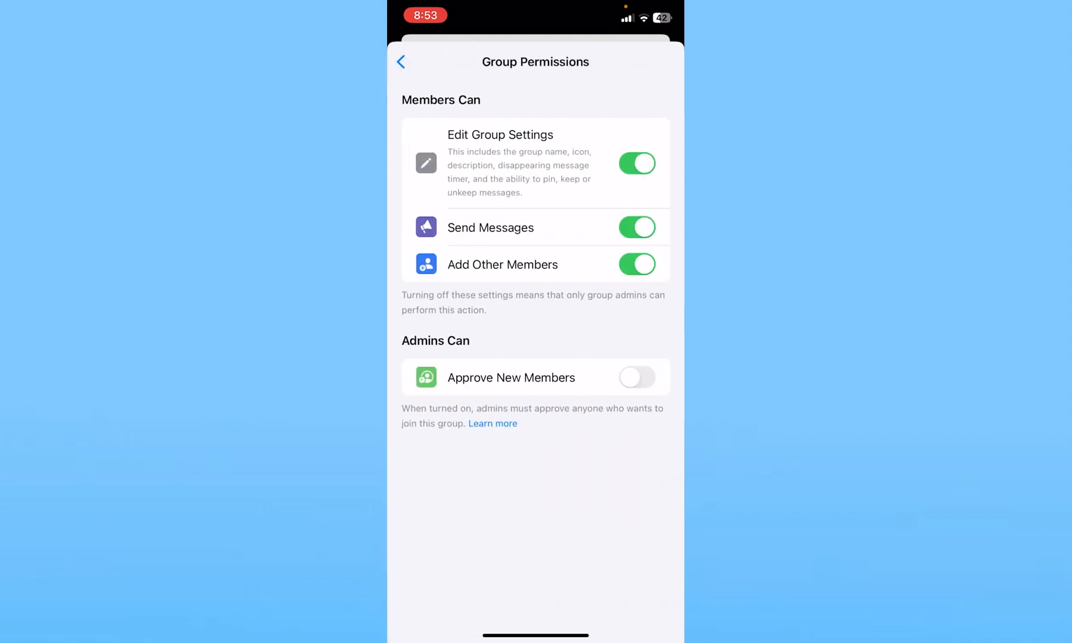
{"action": "left_click", "coordinate": [402, 62]}
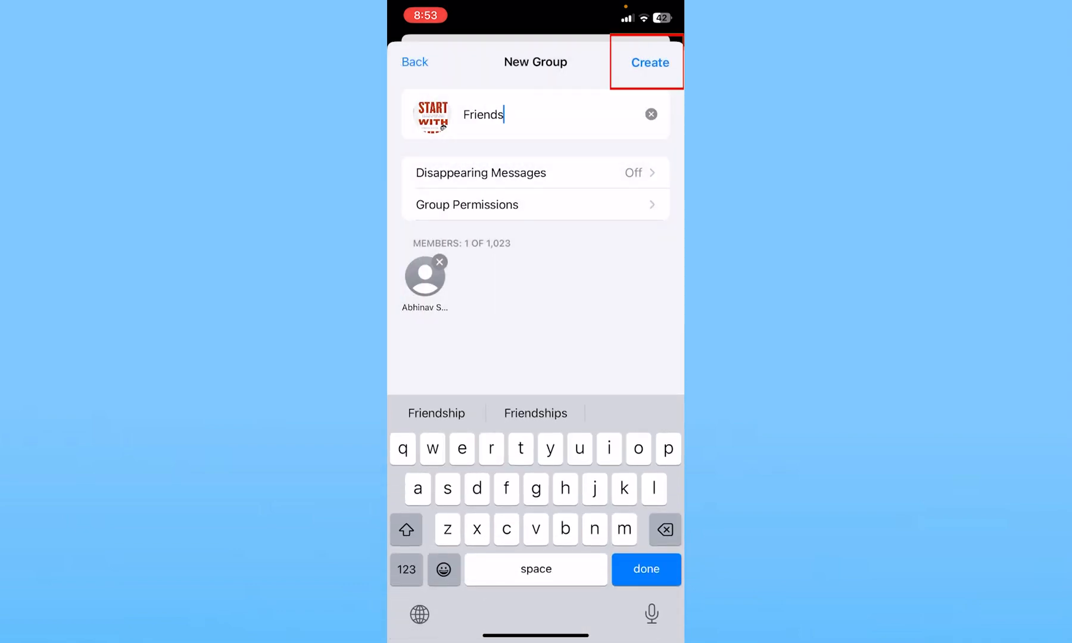
Step: Create the Friends group and return to Chats, where it sits at the top
{"action": "left_click", "coordinate": [648, 62]}
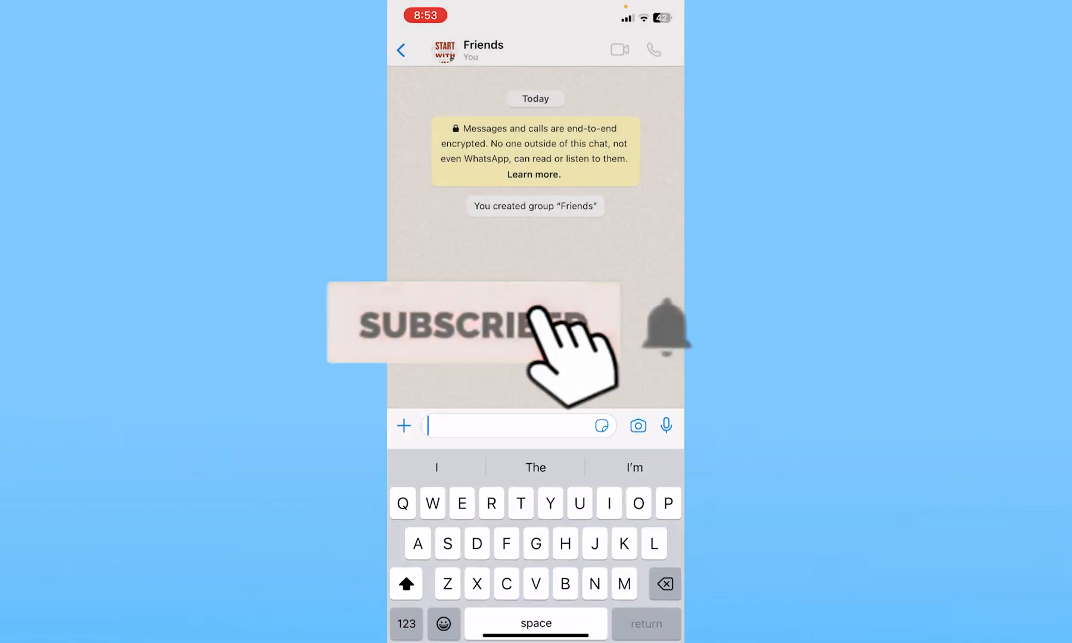
{"action": "left_click", "coordinate": [402, 50]}
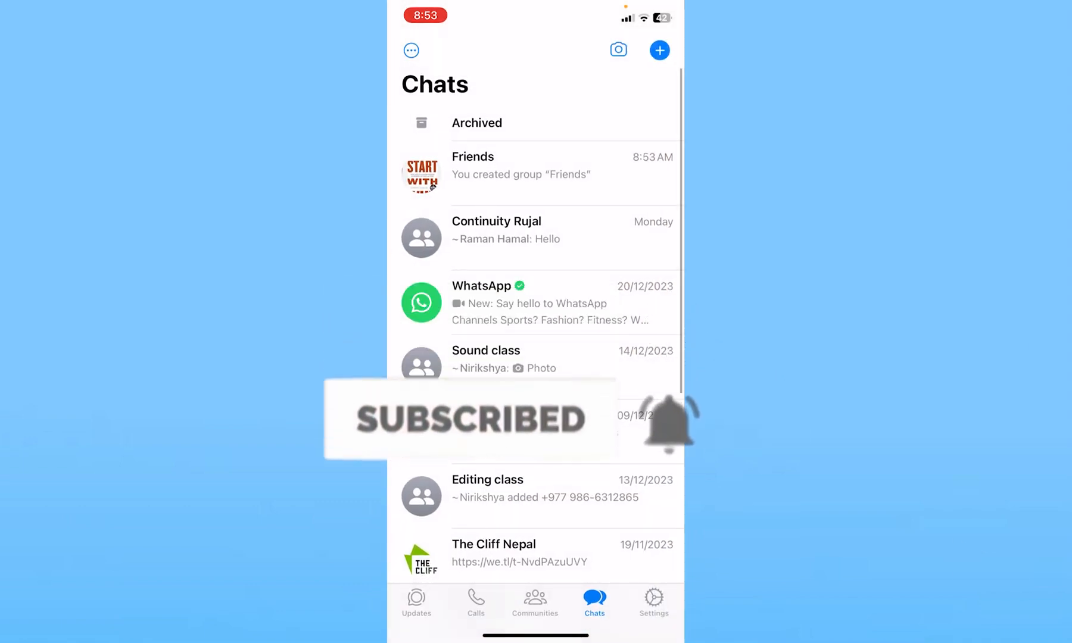